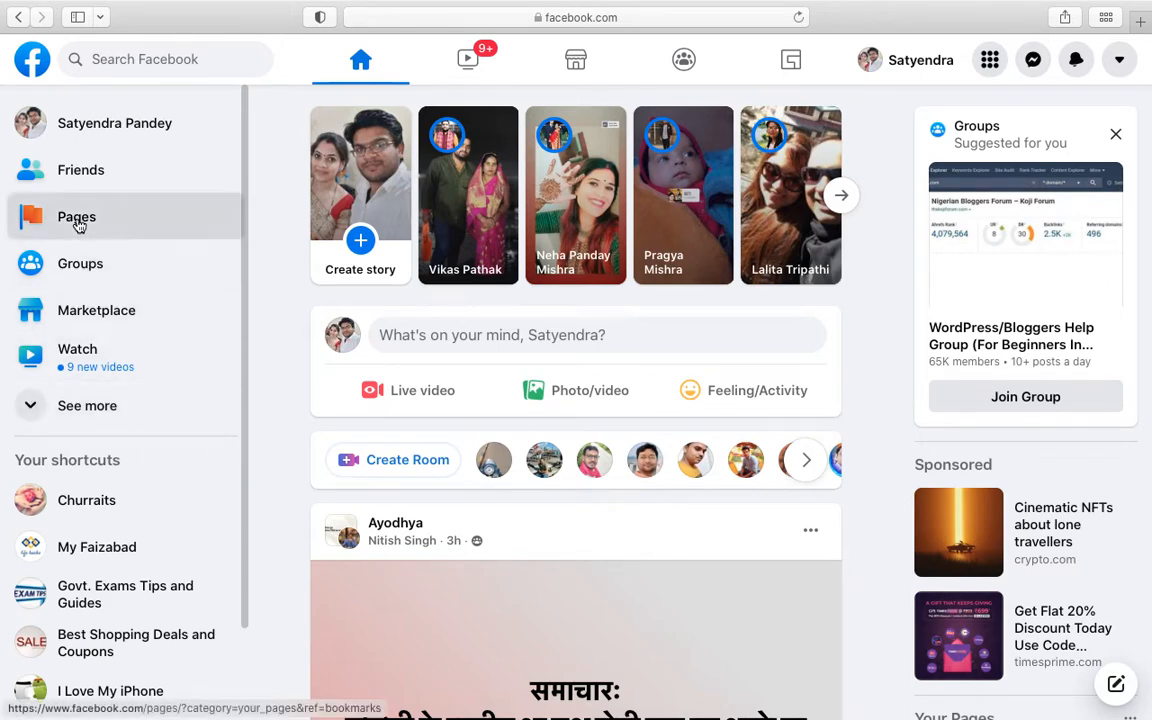
Go to the Pages section listing the pages you manage from the home feed sidebar
click(76, 216)
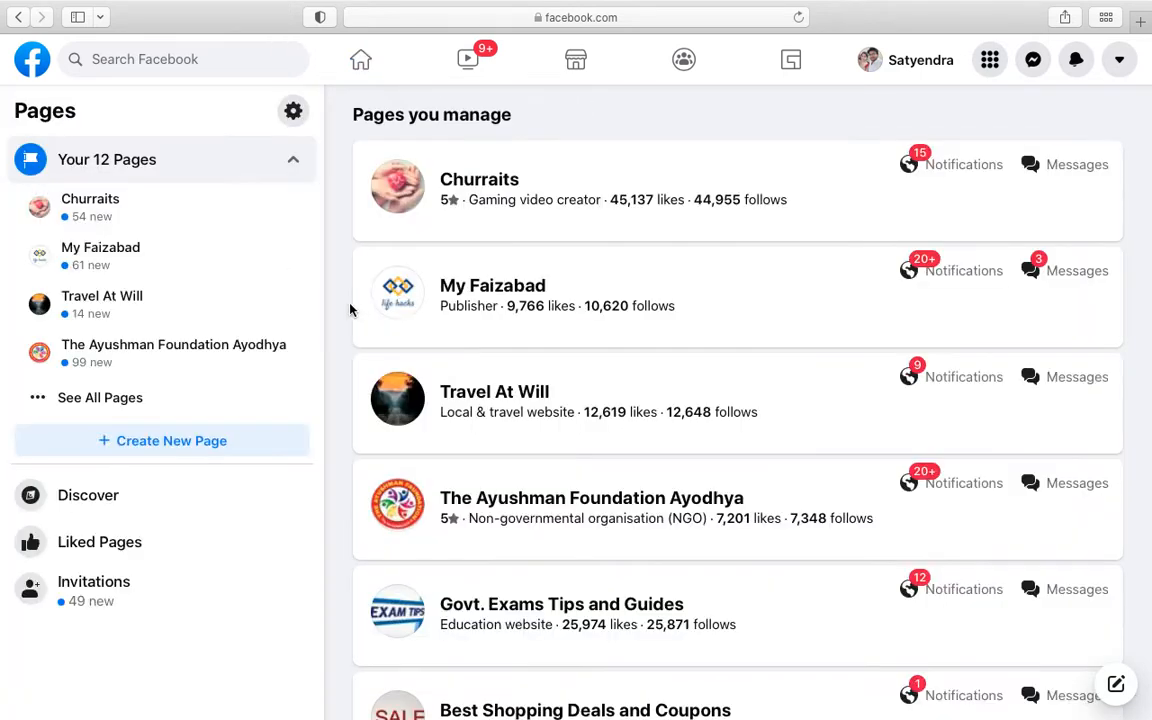
mouse_move(136, 234)
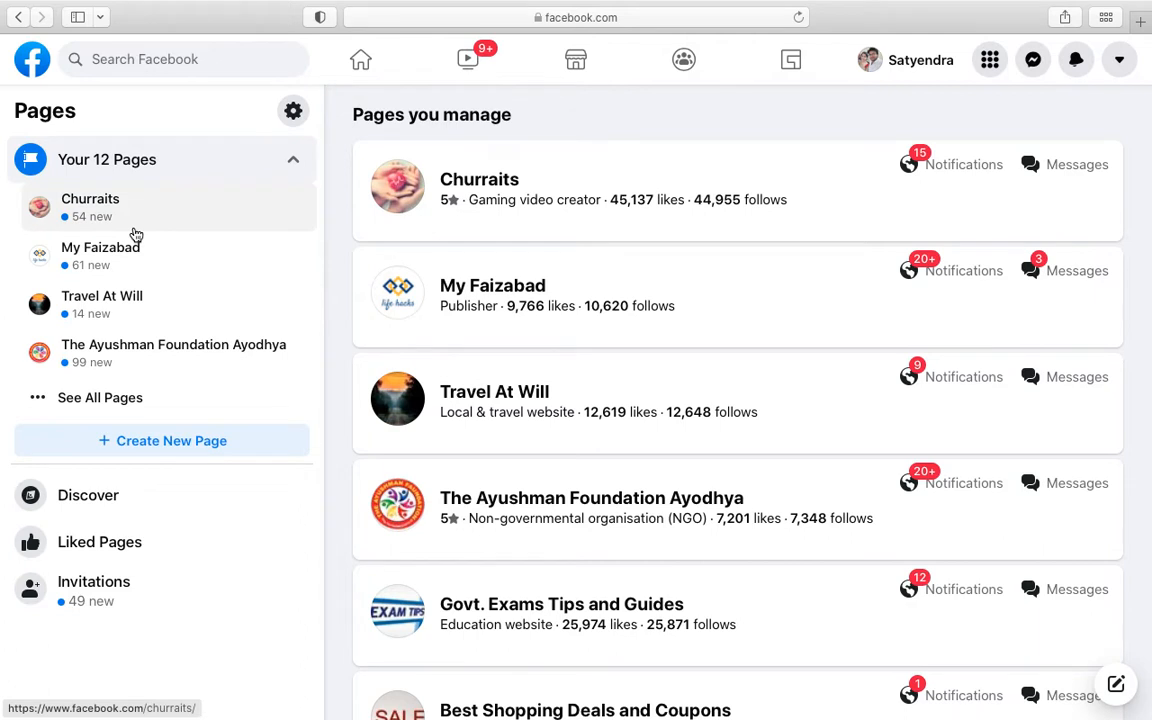
mouse_move(170, 218)
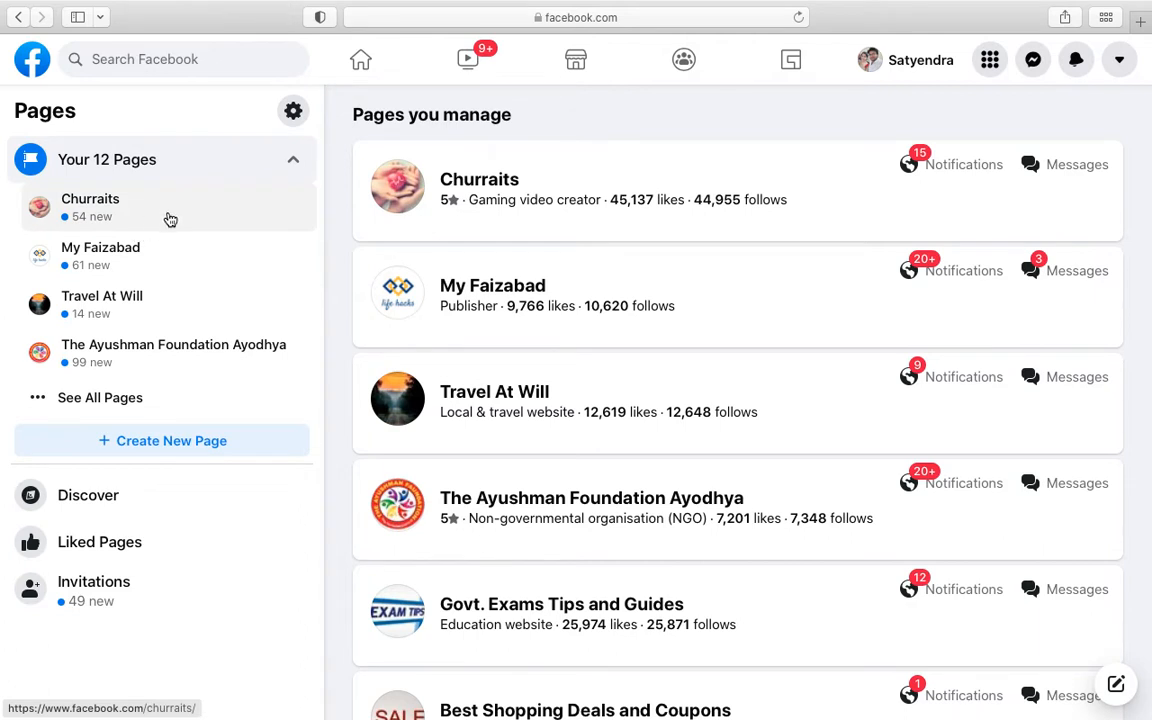
mouse_move(152, 308)
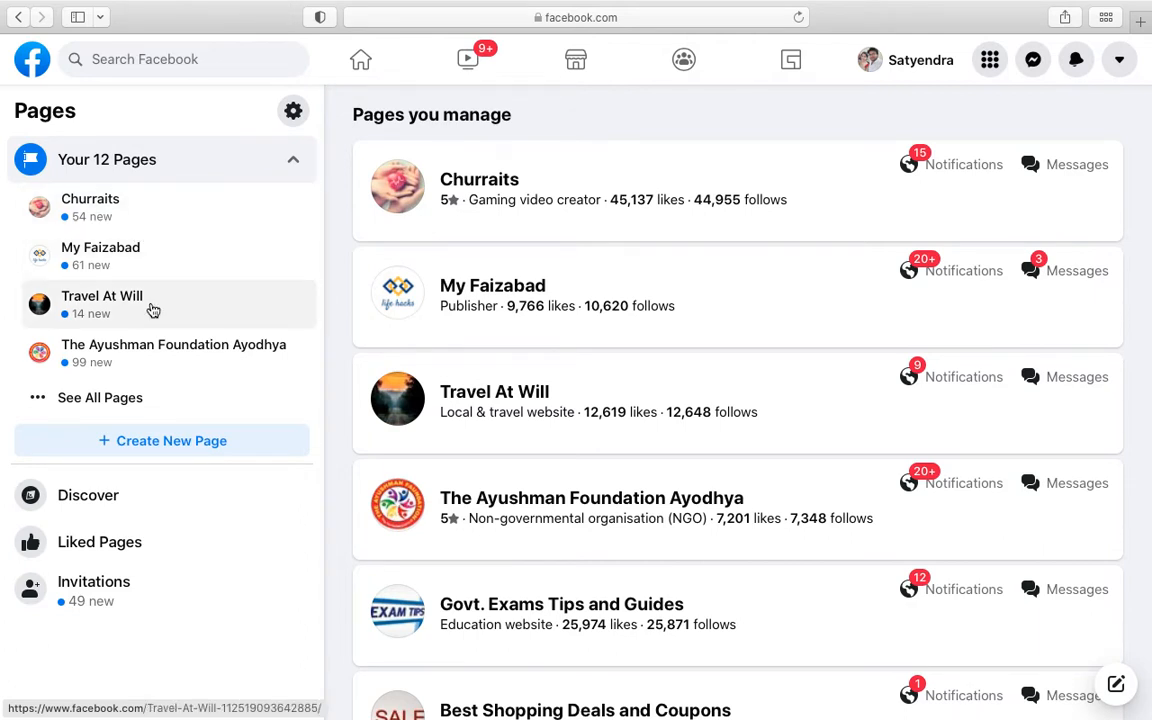
Enter the Travel At Will page and reach its General settings showing visibility published
click(100, 296)
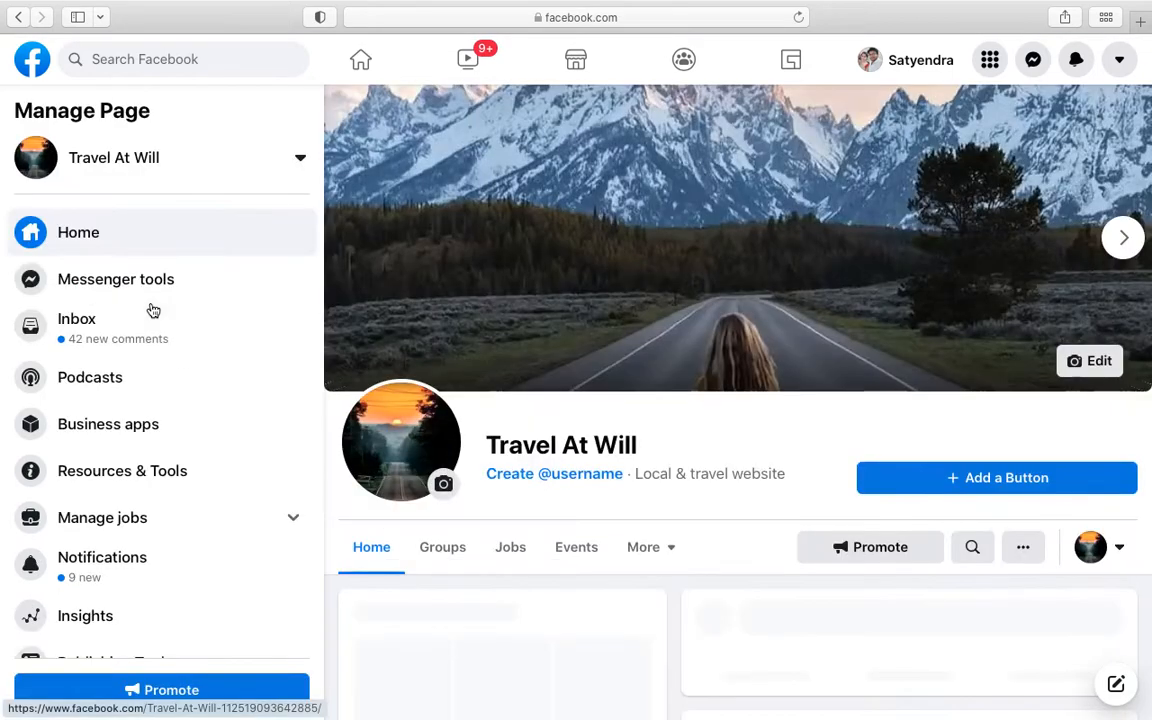
scroll(down, 3)
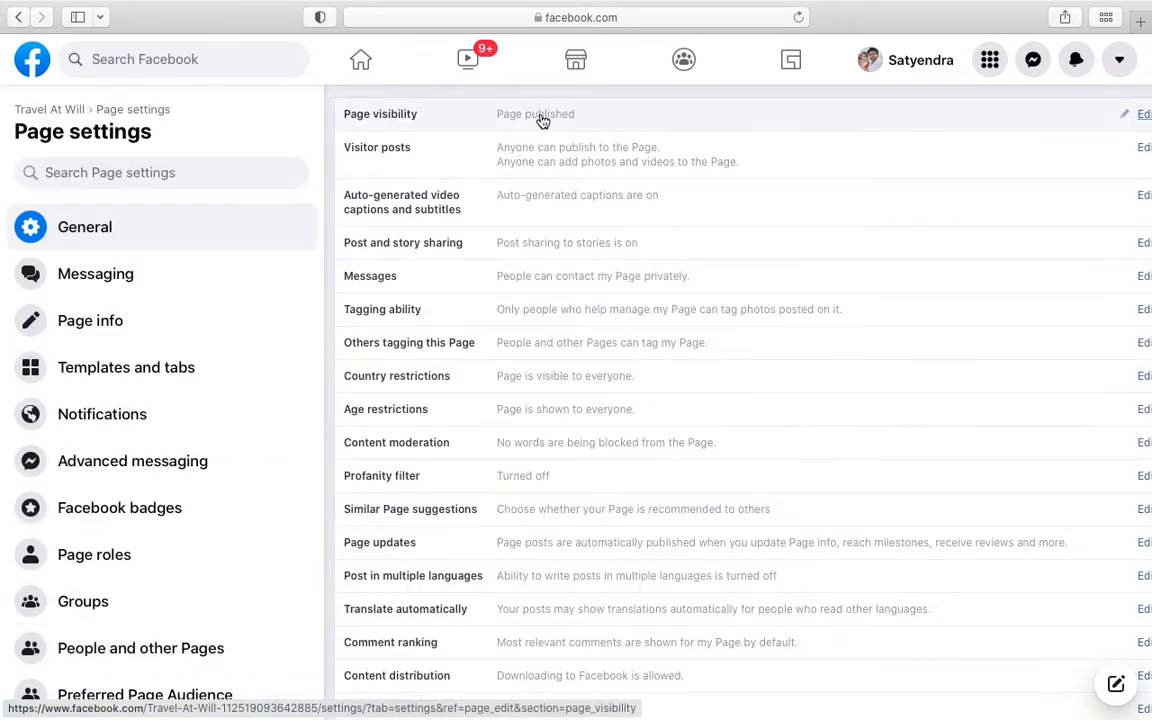
mouse_move(804, 140)
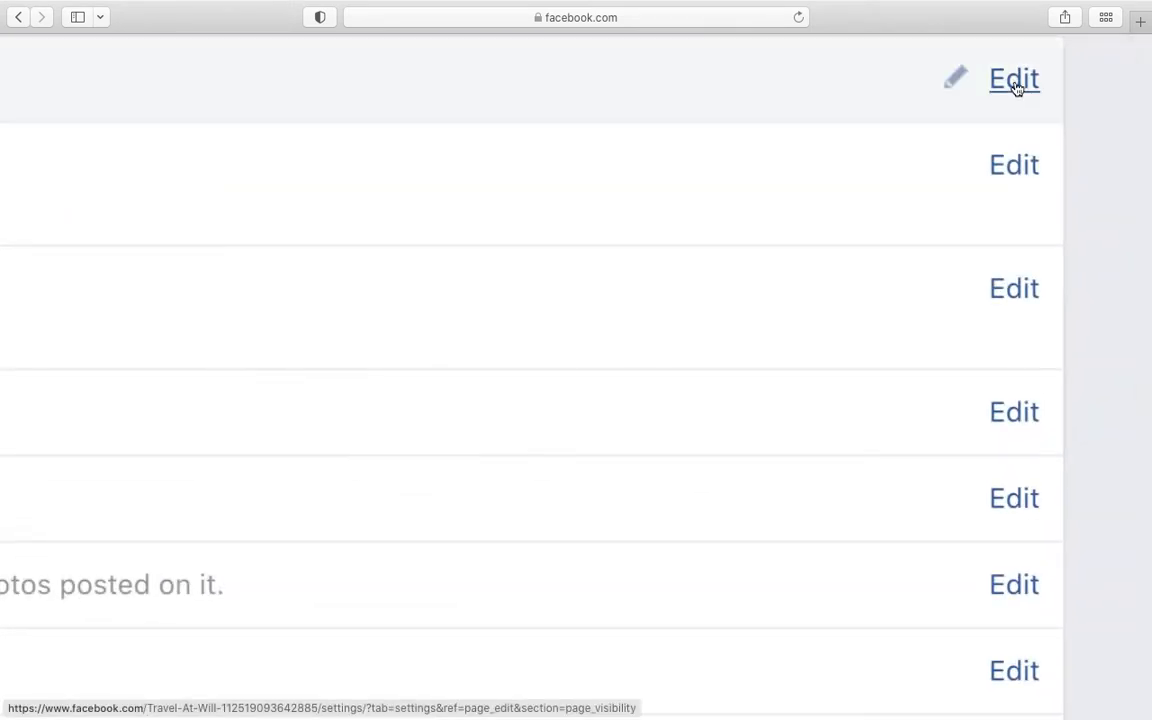
Edit Page visibility, choose Page unpublished and save the change
click(1012, 80)
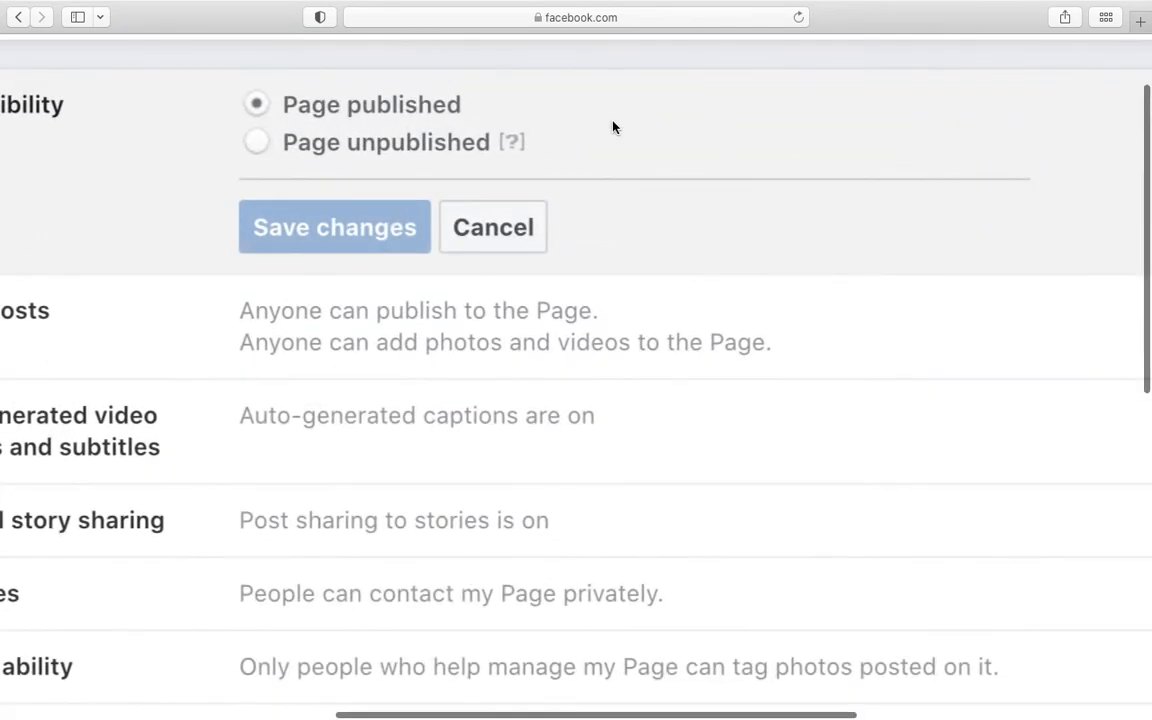
click(376, 142)
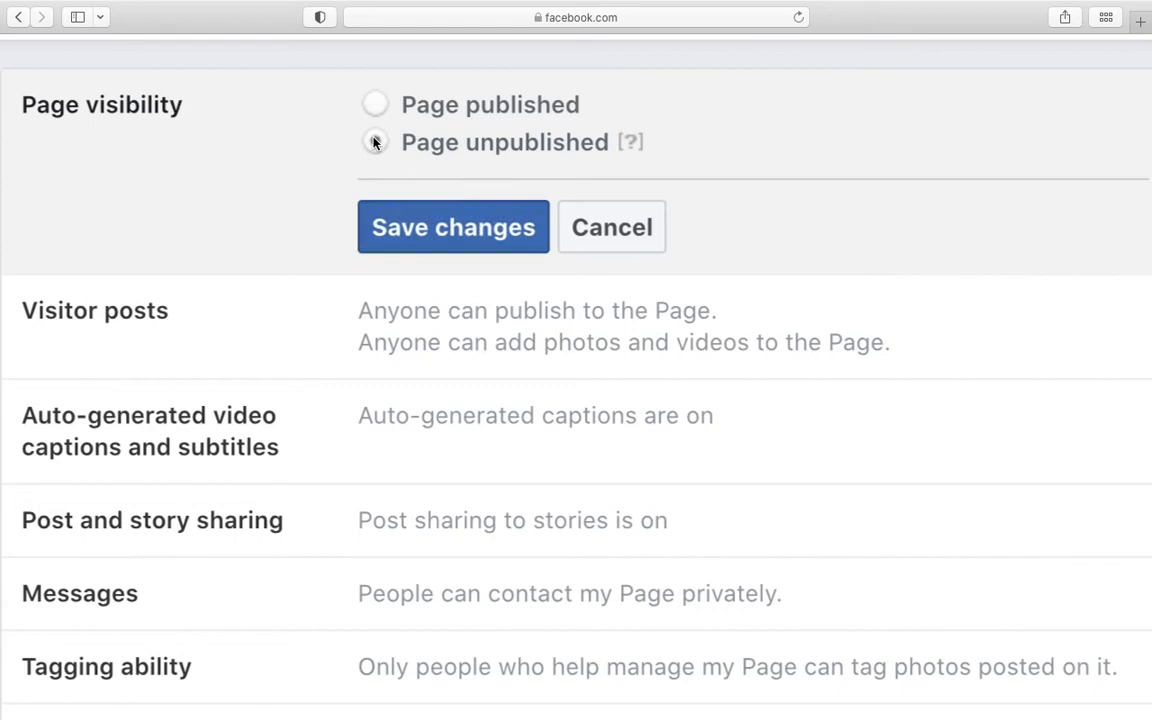
click(376, 140)
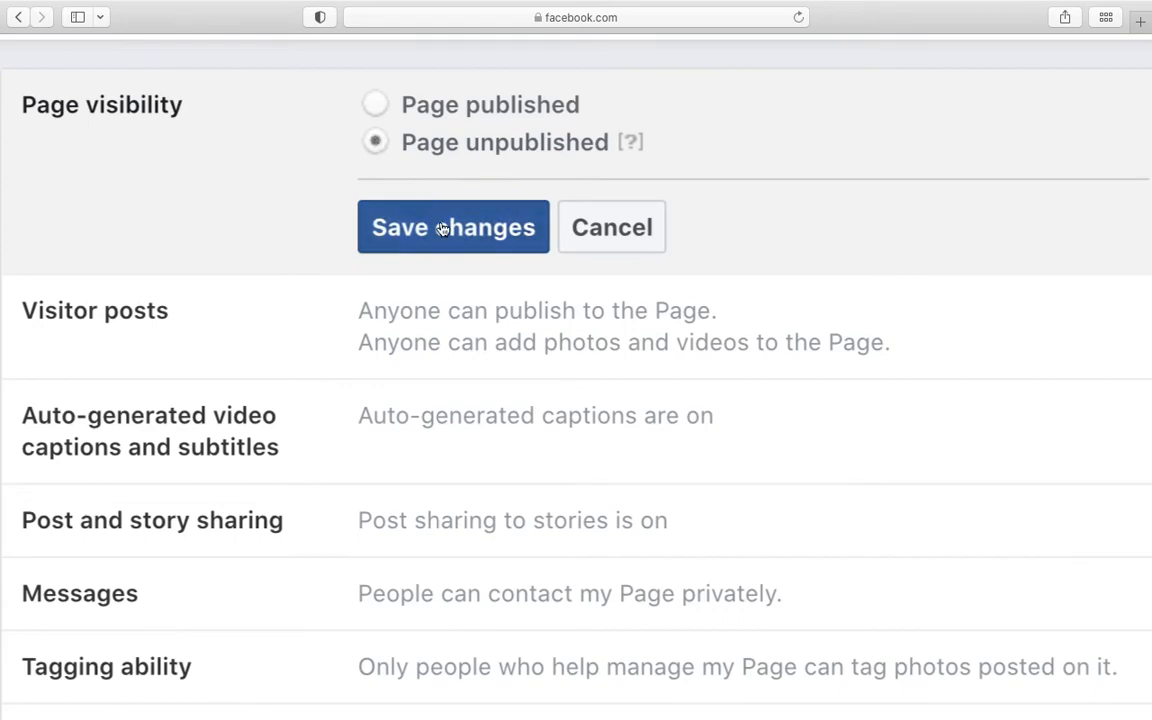
click(452, 228)
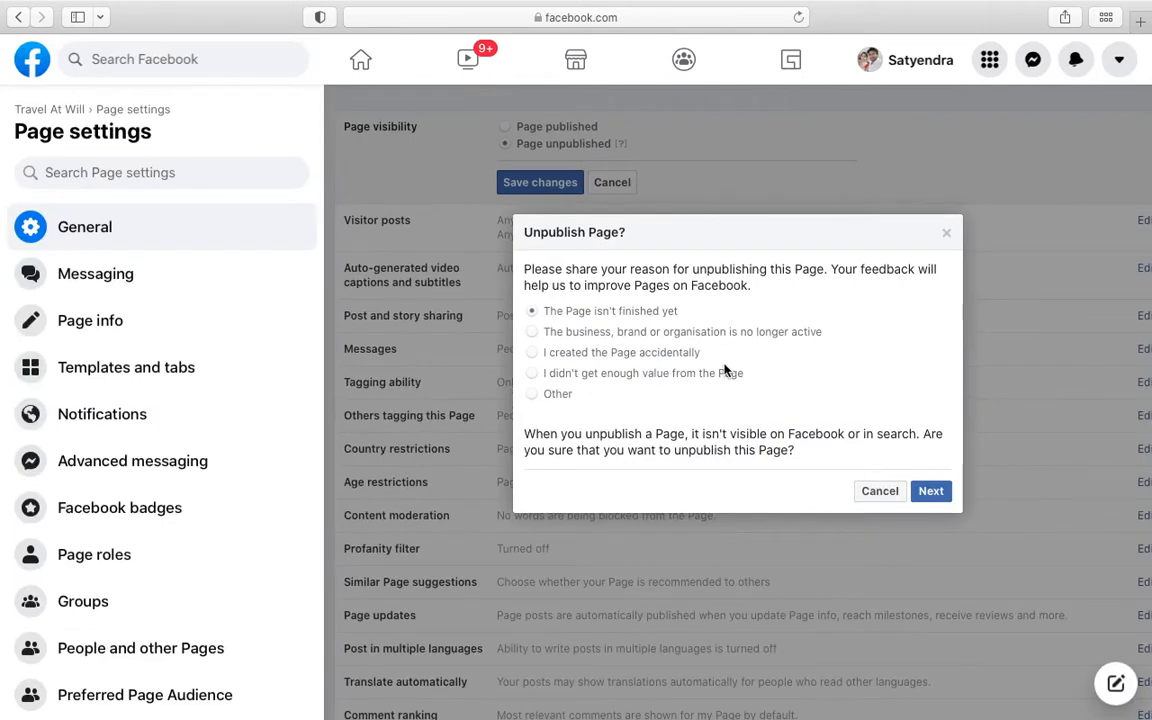
mouse_move(892, 444)
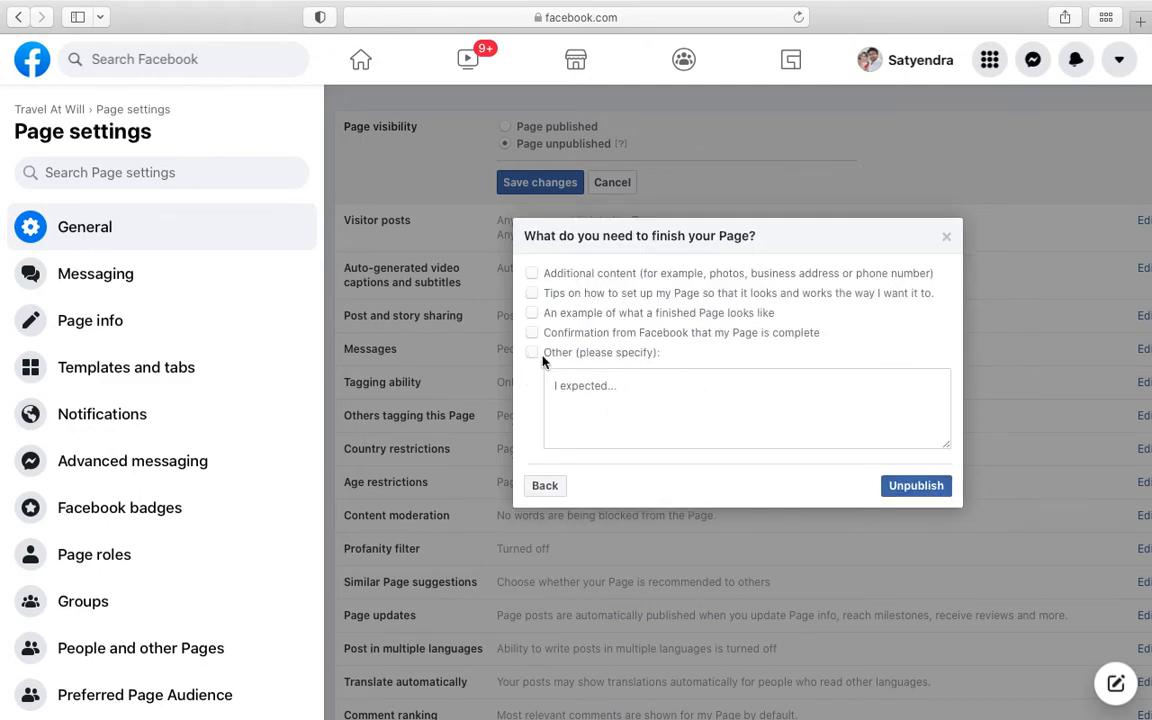
Give 'Other (please specify)' as the reason and confirm unpublishing Travel At Will
click(532, 352)
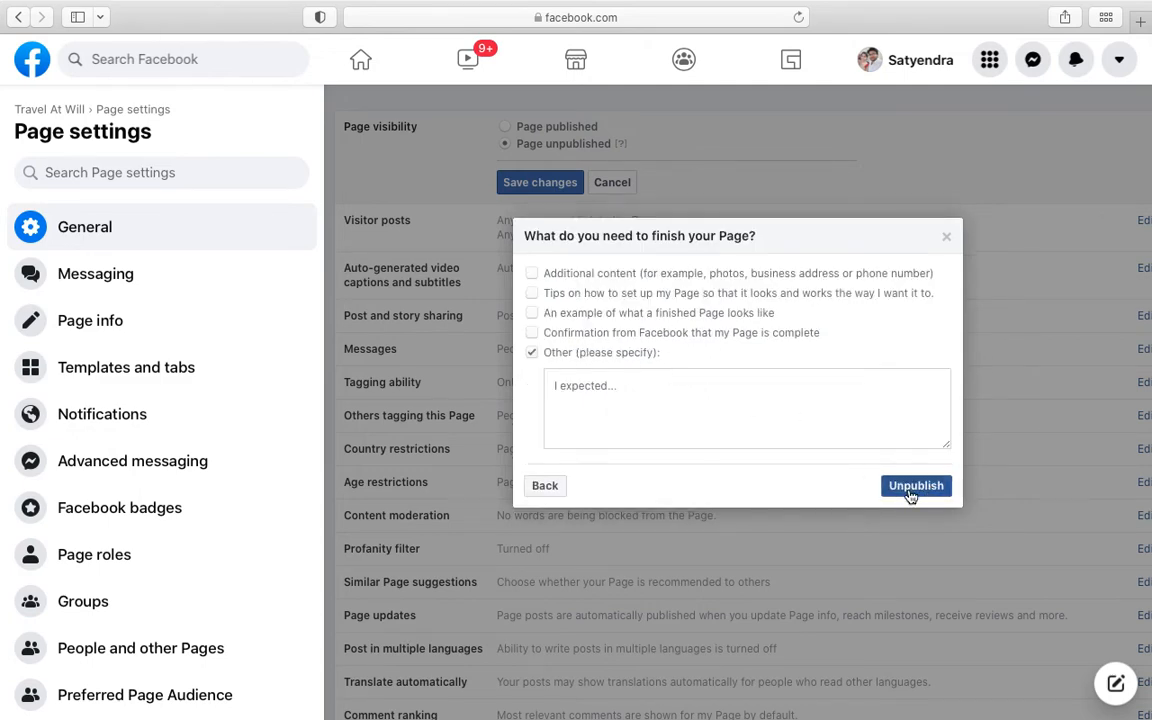
click(916, 486)
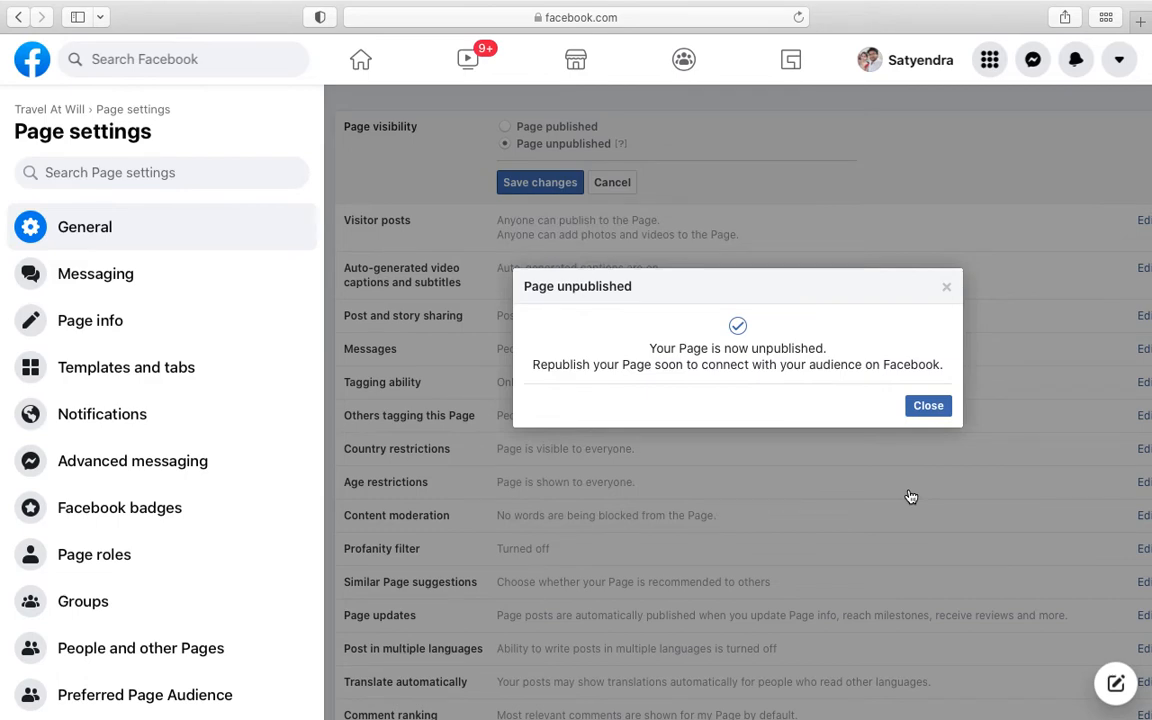
Close the Page unpublished message and return to the settings tab showing visibility unpublished
click(928, 404)
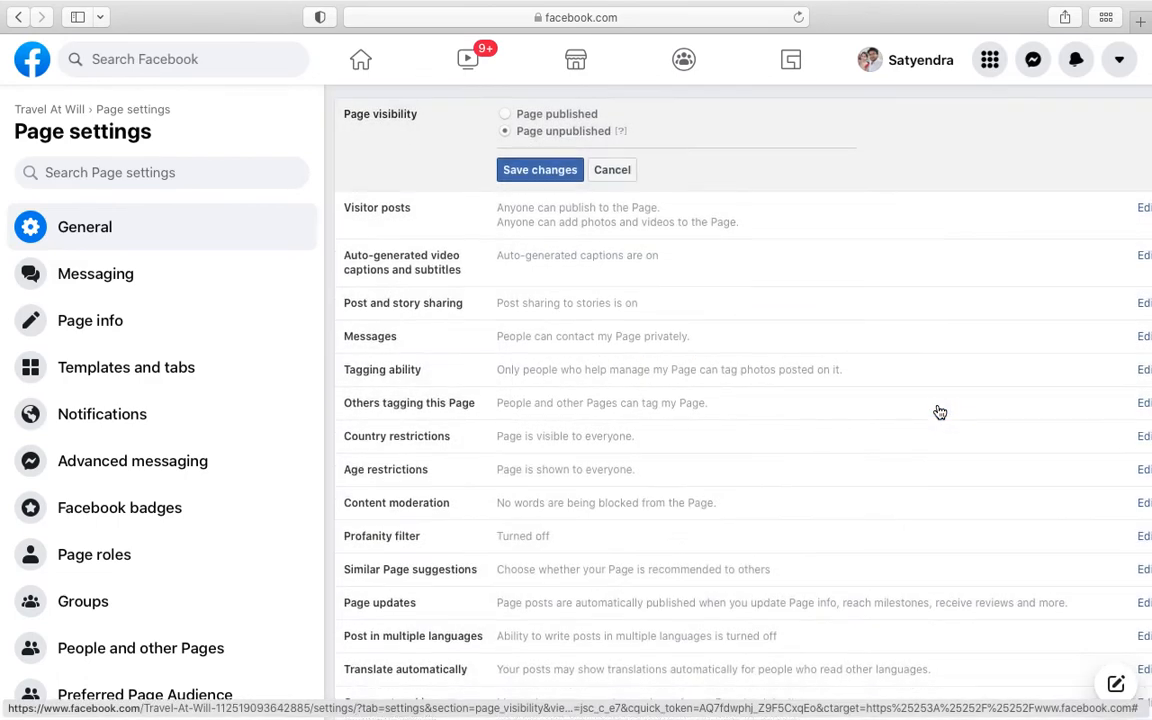
click(1104, 16)
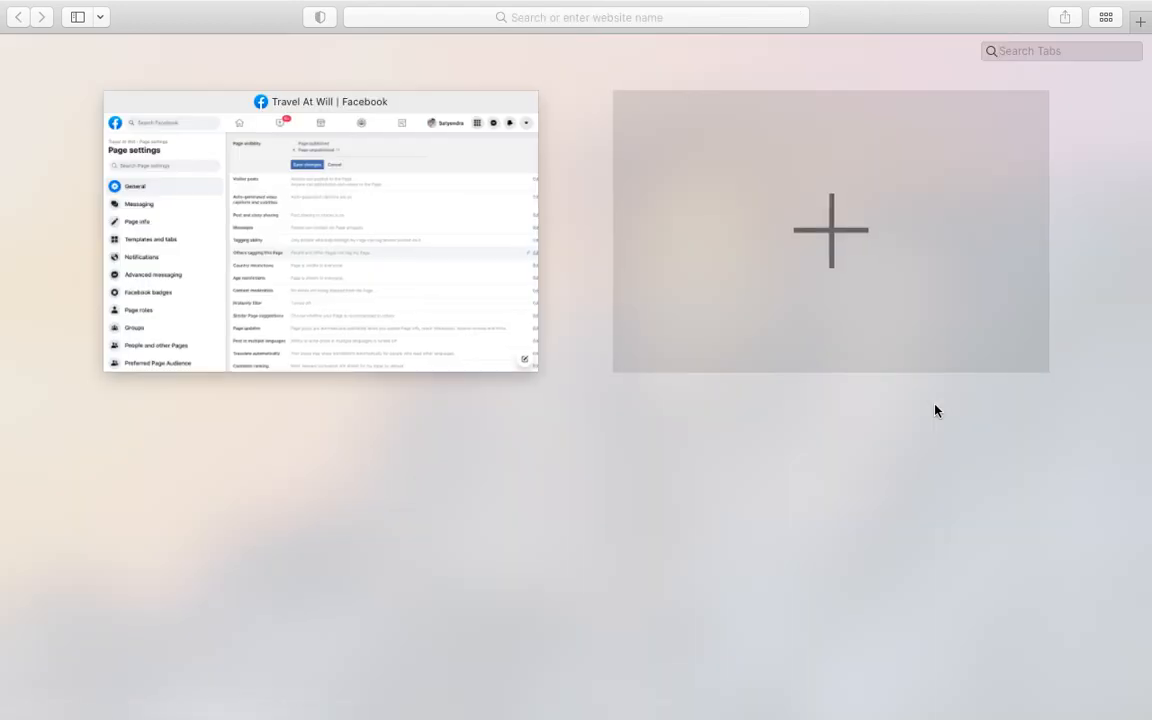
click(320, 236)
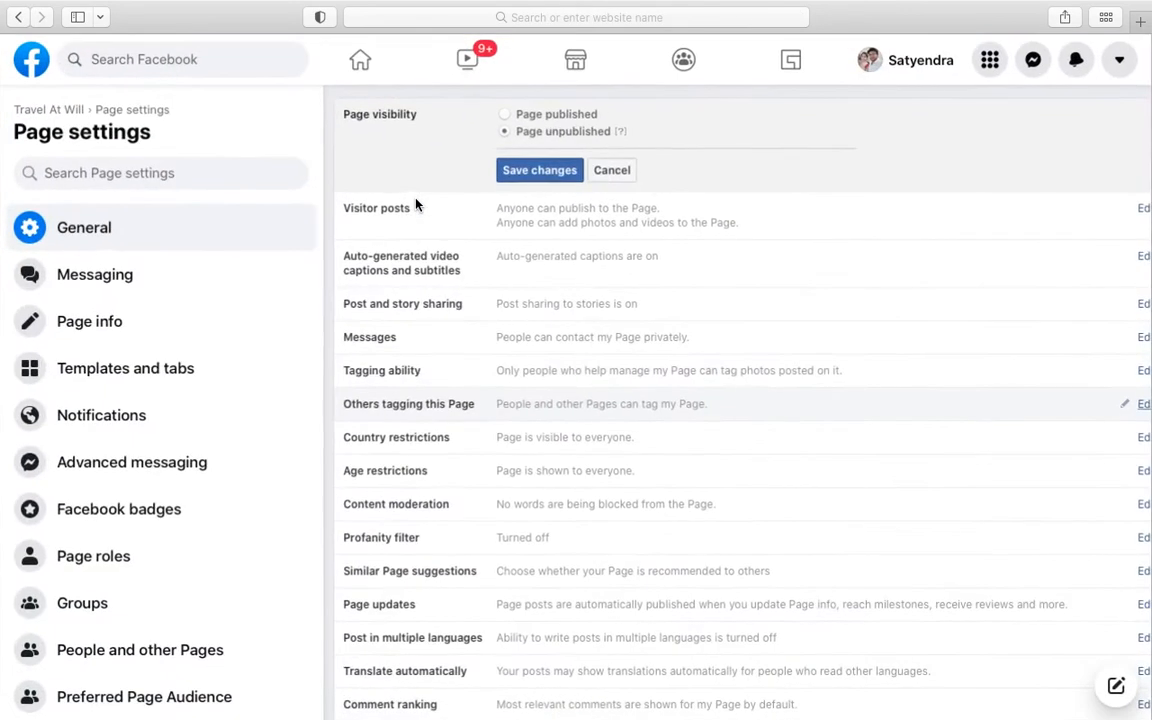